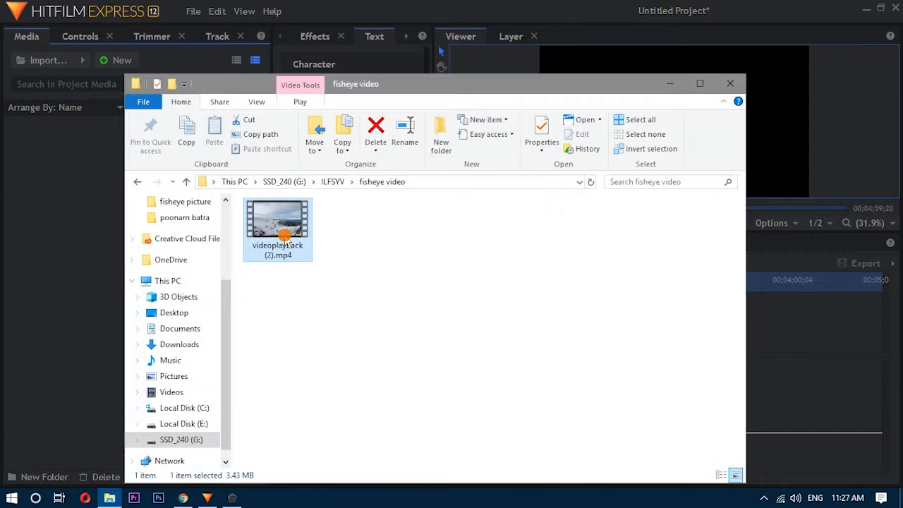
Import the fisheye video onto the timeline and match sequence settings to the clip.
{"action": "double_click", "coordinate": [278, 218]}
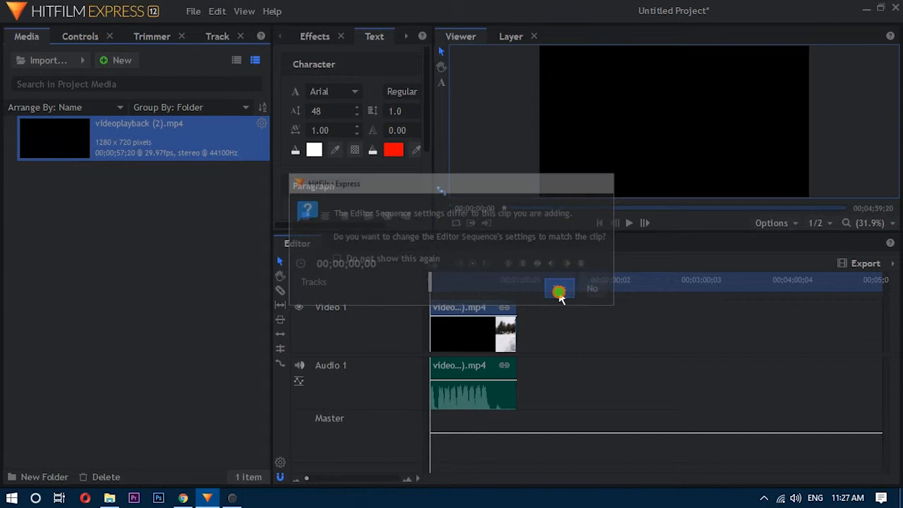
{"action": "left_click", "coordinate": [592, 287]}
{"action": "type", "text": "warp"}
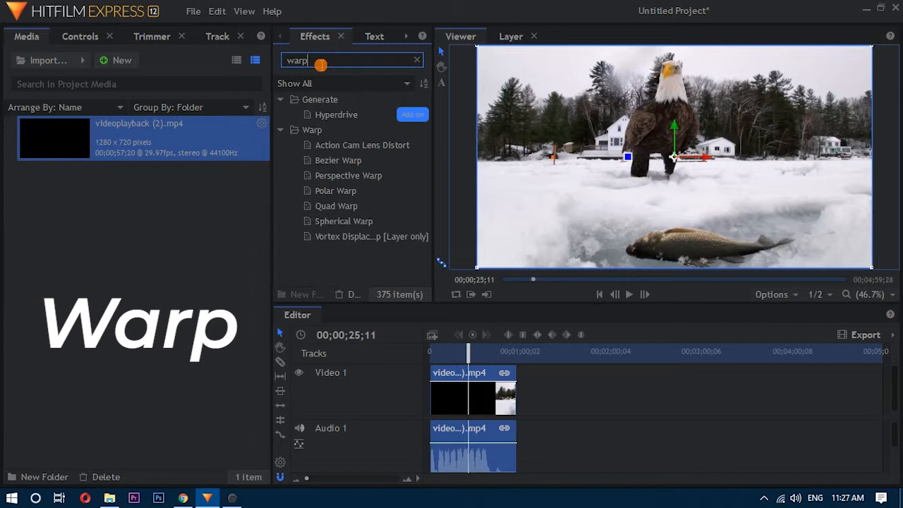
Select and apply Action Cam Lens Distort to the fisheye clip.
{"action": "left_click", "coordinate": [362, 145]}
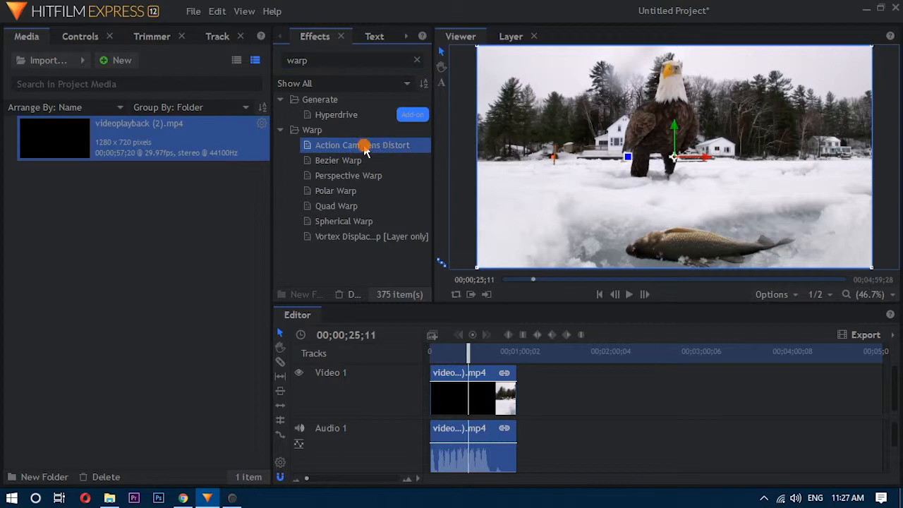
{"action": "double_click", "coordinate": [362, 144]}
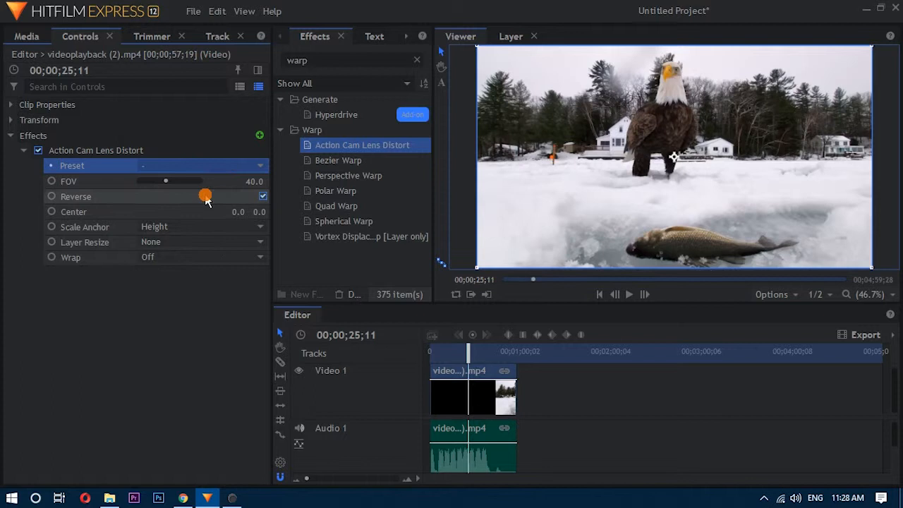
Drag the lens distort FOV to 8.1, then 53.1, and toggle the effect to compare.
{"action": "left_click_drag", "start_coordinate": [166, 182], "coordinate": [144, 181]}
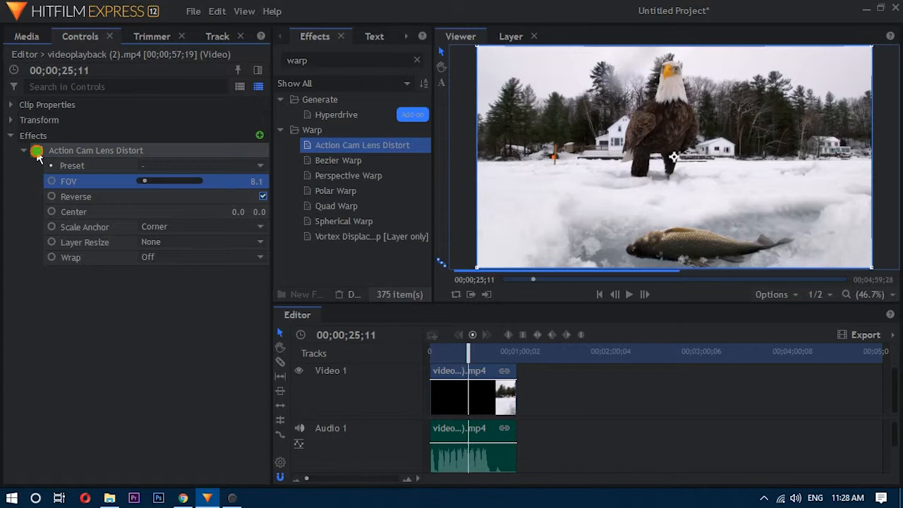
{"action": "left_click_drag", "start_coordinate": [144, 181], "coordinate": [174, 182]}
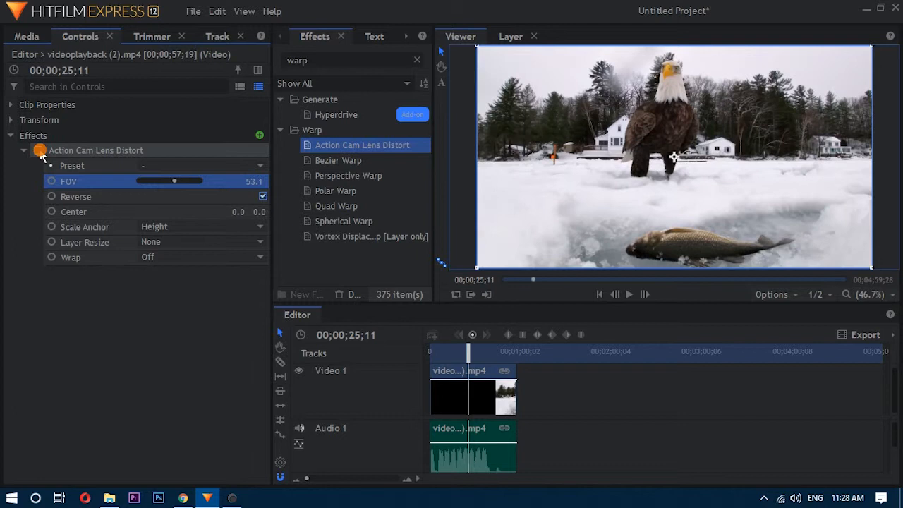
{"action": "left_click", "coordinate": [39, 150]}
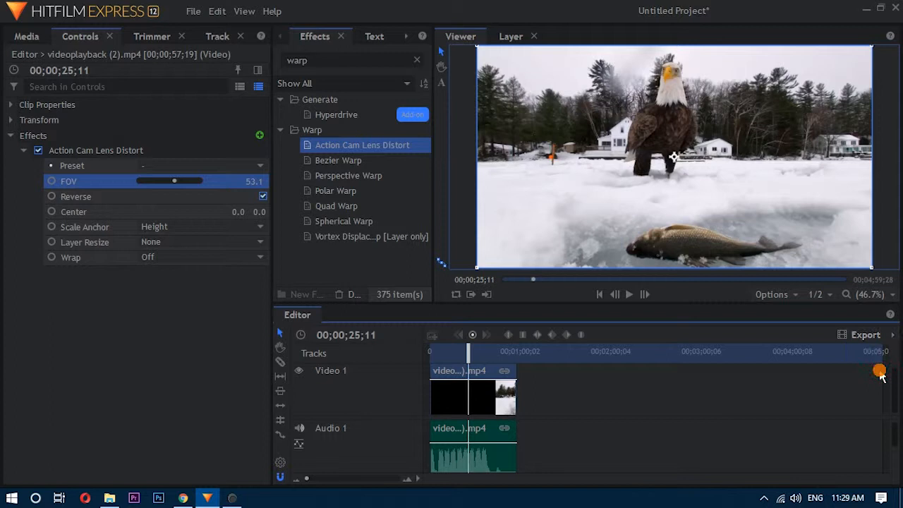